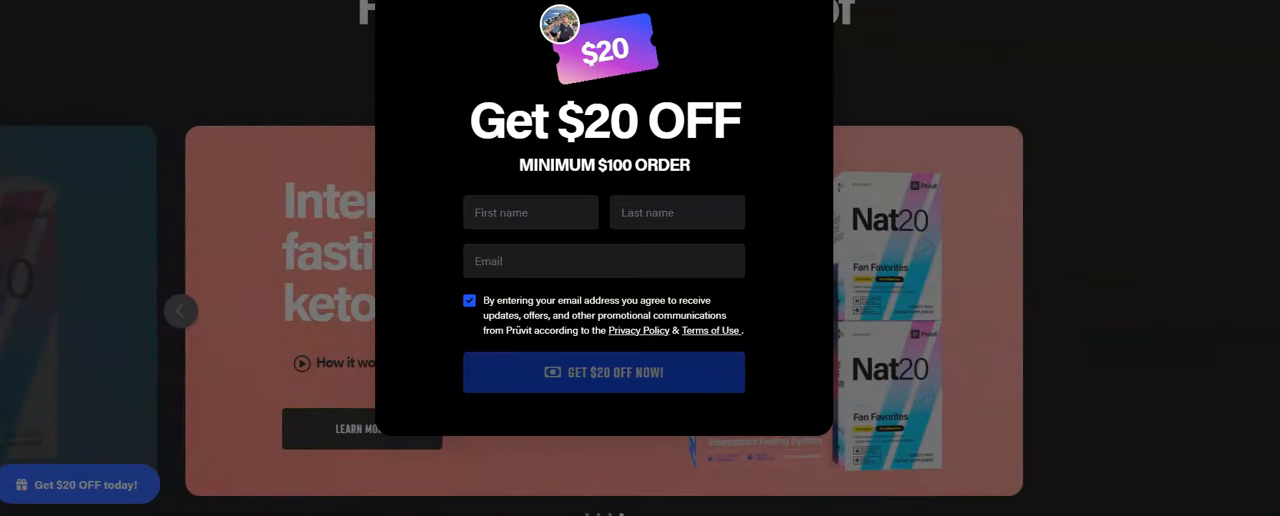
{"action": "left_click", "coordinate": [1024, 310]}
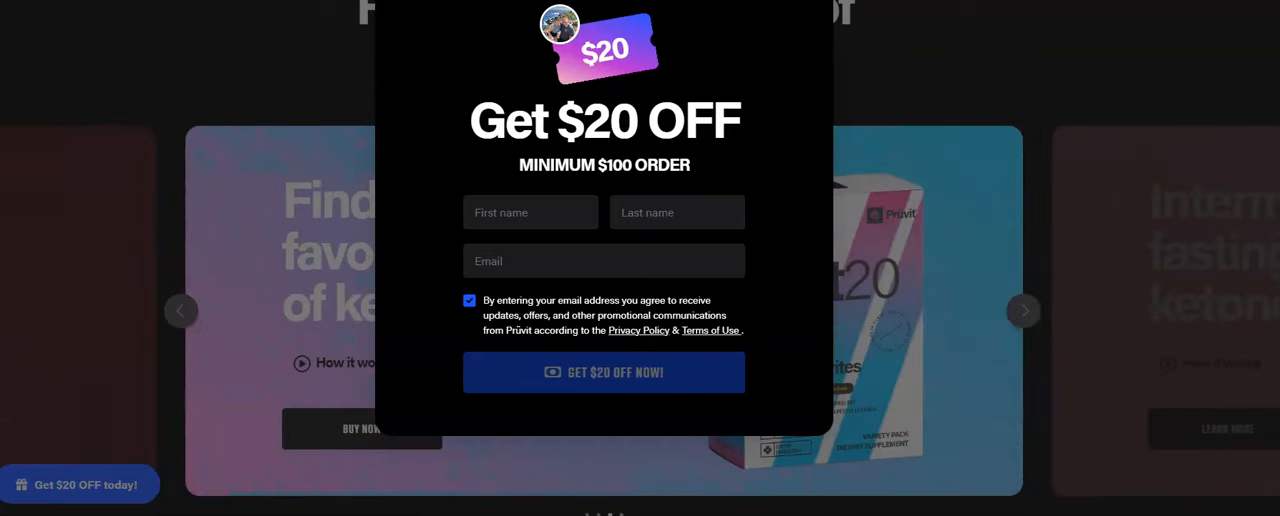